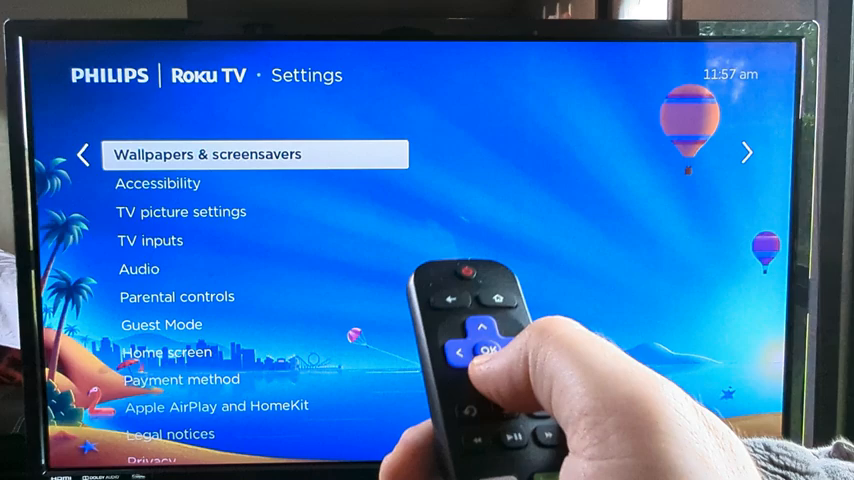
Step: Scroll down the Settings menu toward System to find the software update options
scroll(down, 3)
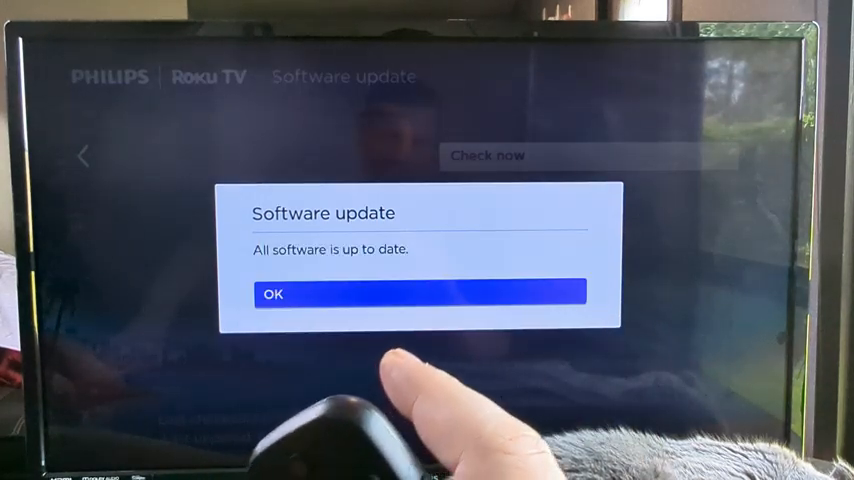
Step: Dismiss the 'All software is up to date' notice, returning to Software update showing version 13.1.4
click(420, 293)
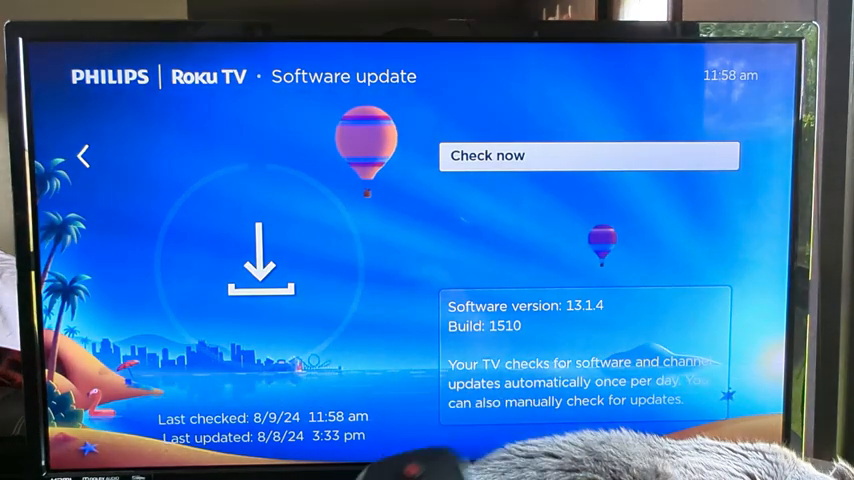